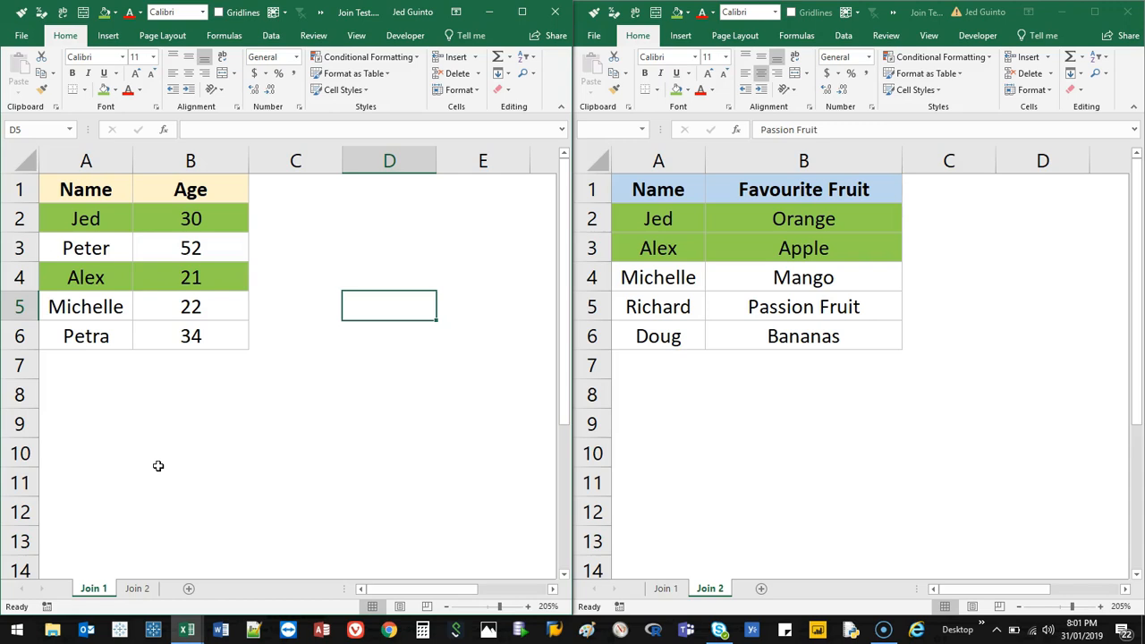
pyautogui.moveTo(264, 350)
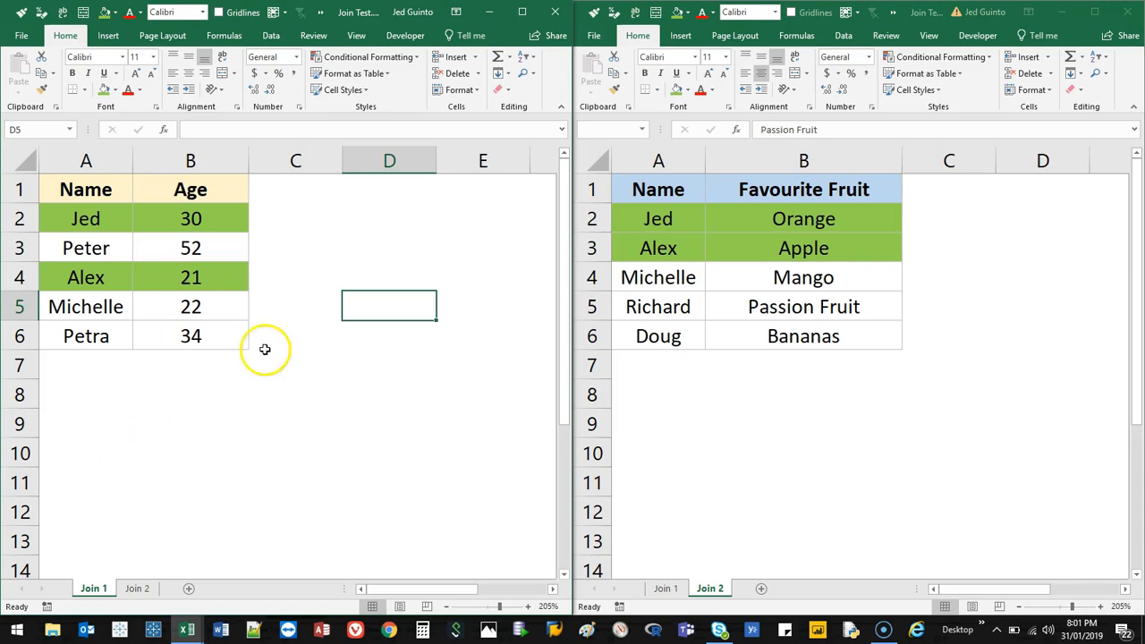
pyautogui.moveTo(336, 242)
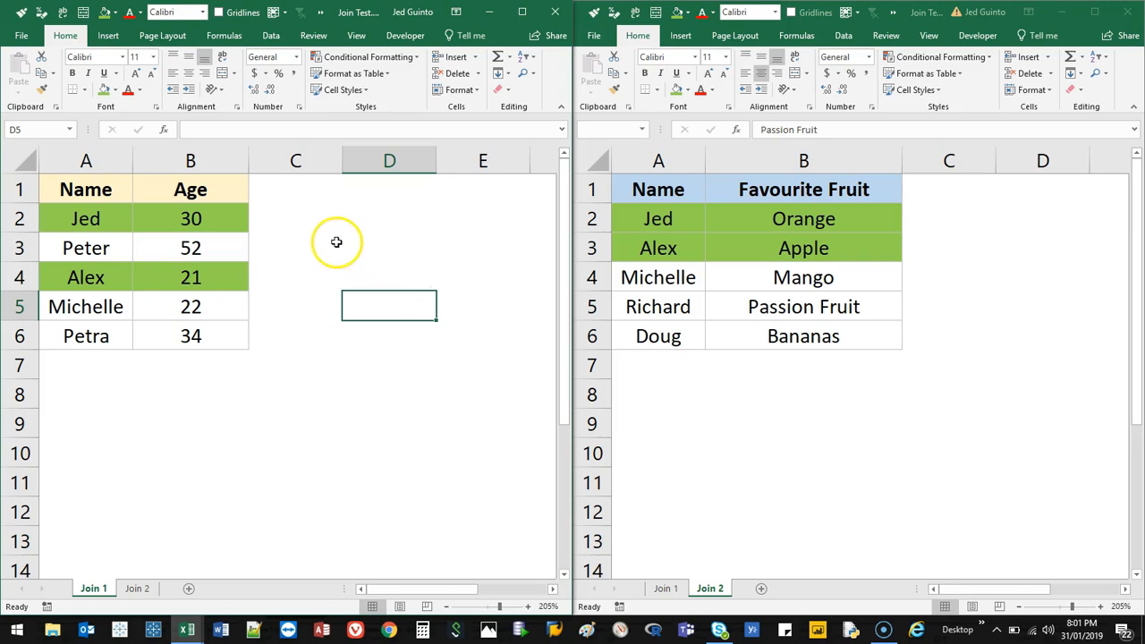
pyautogui.moveTo(333, 237)
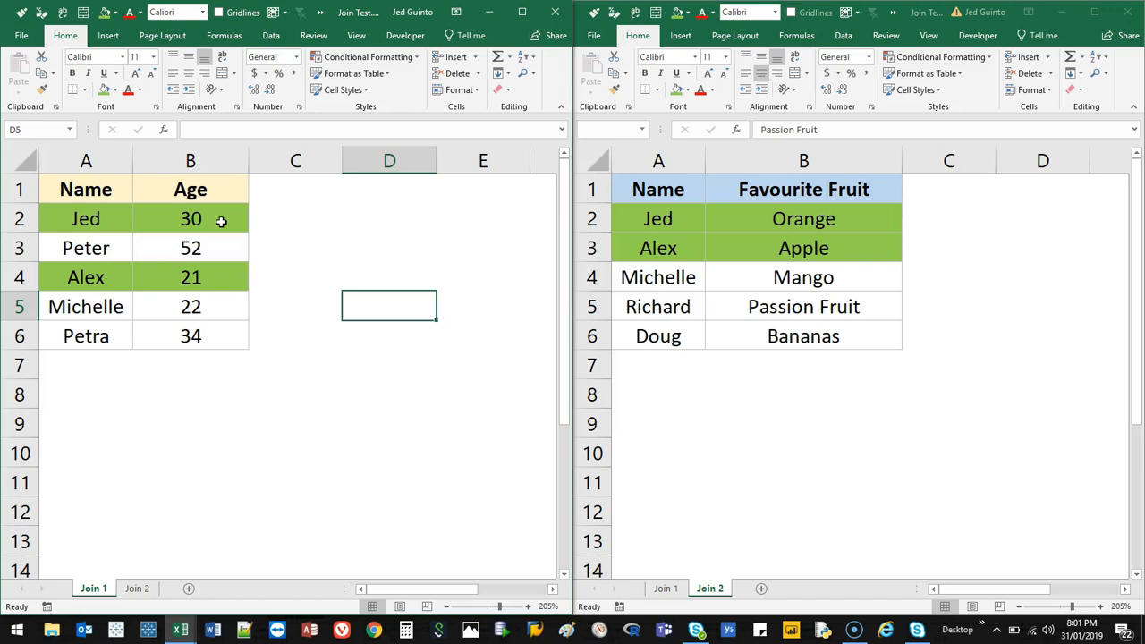
# Step: Bring Orange and Apple from Join 2 into column C of Join 1 beside Jed and Alex
pyautogui.click(803, 306)
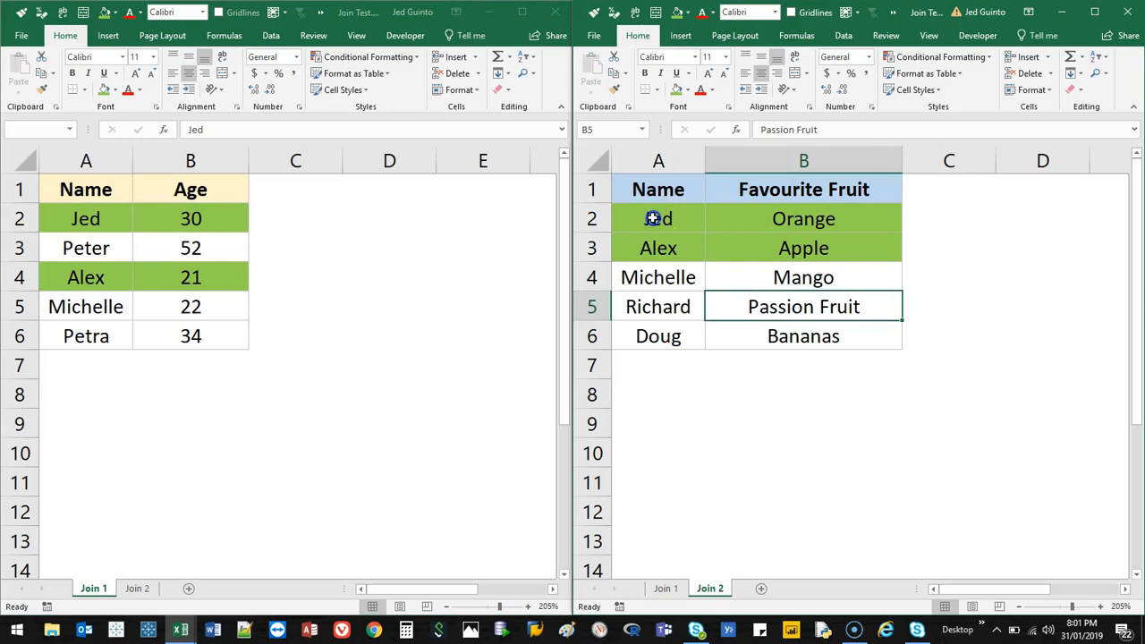
pyautogui.click(804, 218)
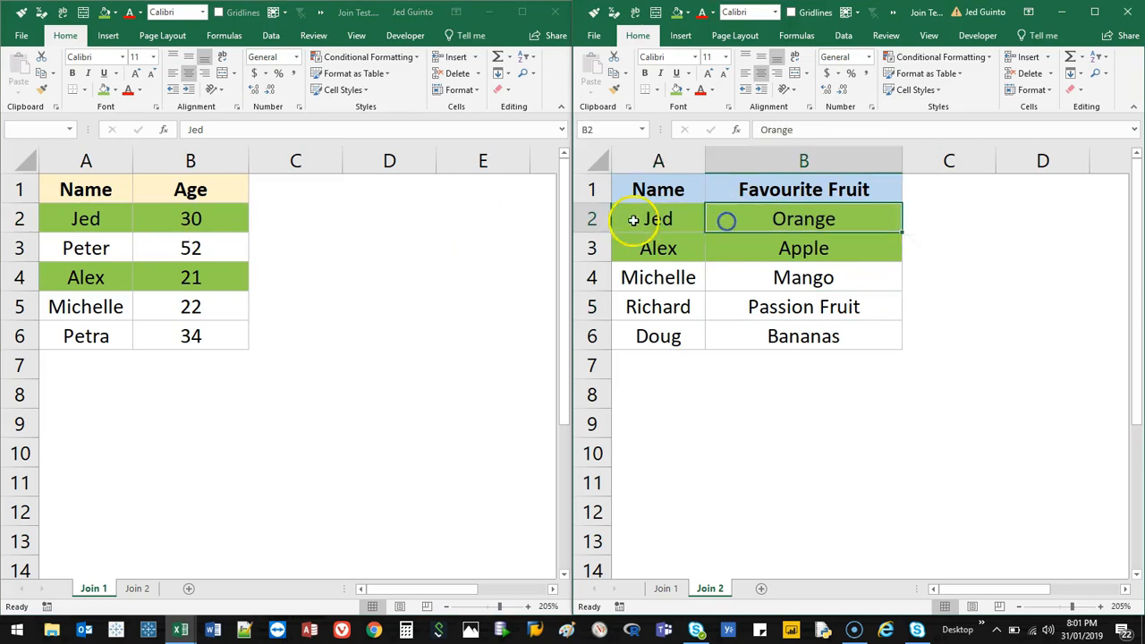
pyautogui.moveTo(778, 219)
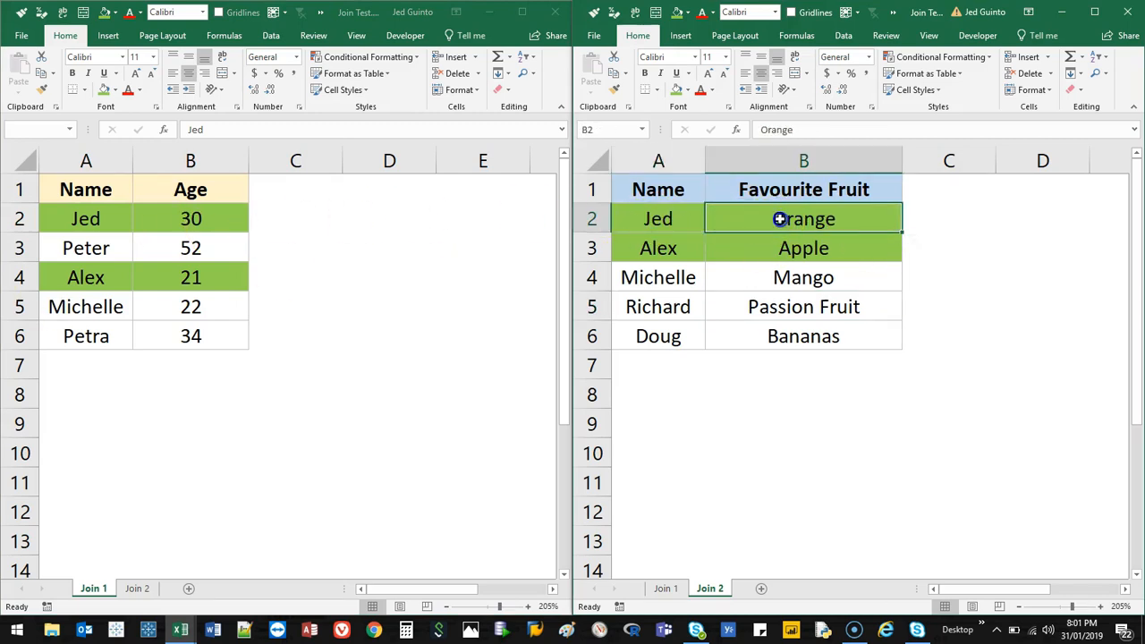
pyautogui.click(295, 218)
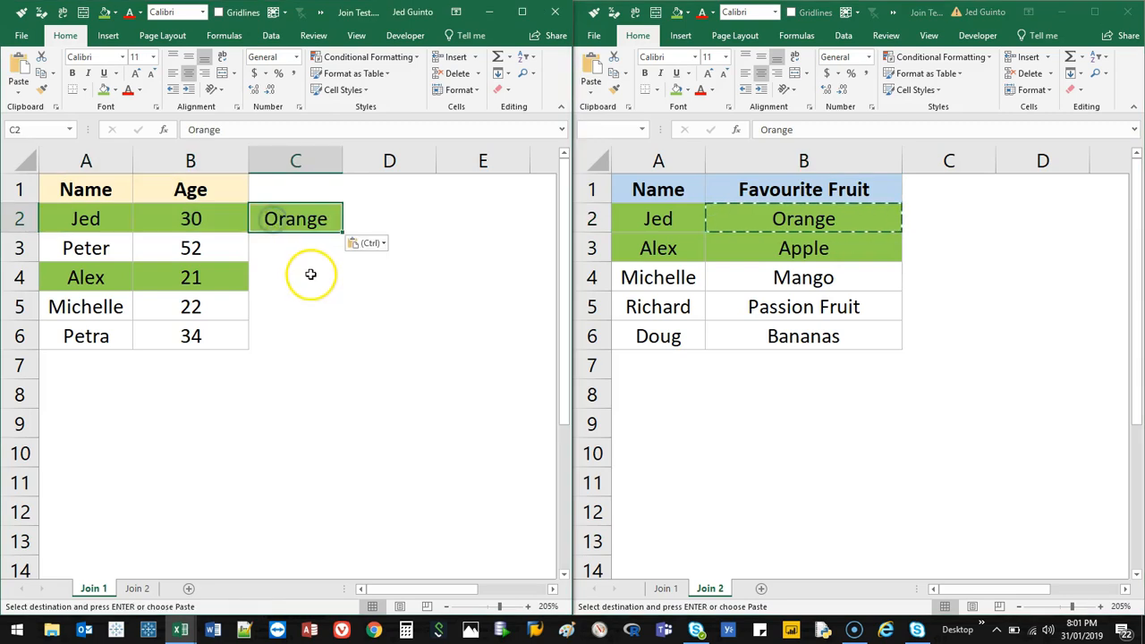
pyautogui.click(295, 276)
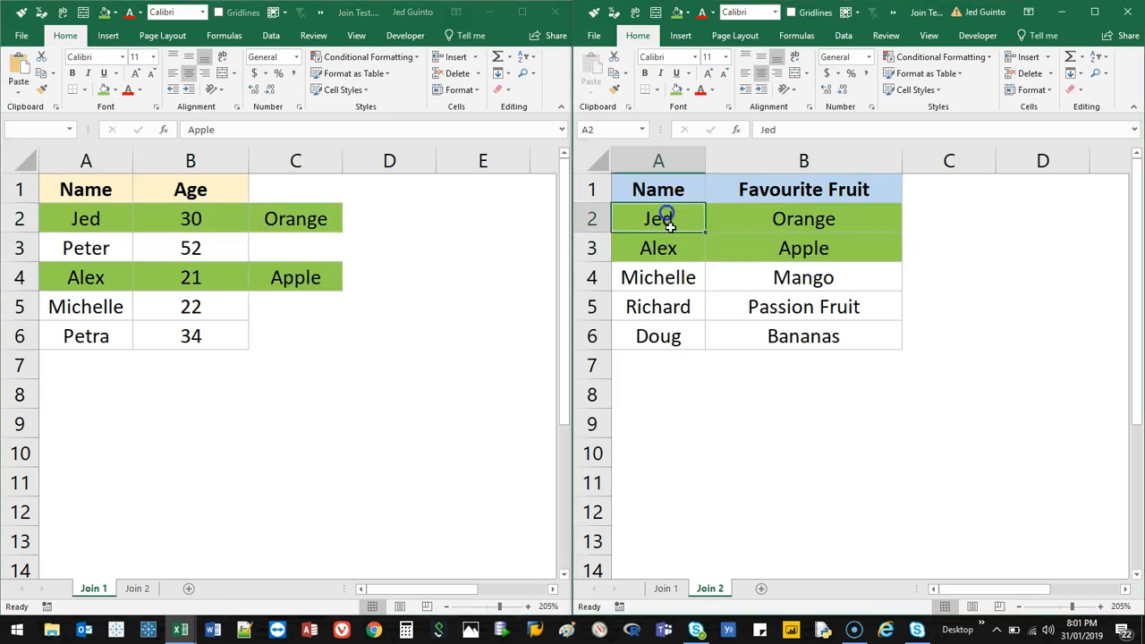
# Step: Enter n/a in C3 beside Peter, who has no matching fruit
pyautogui.click(86, 277)
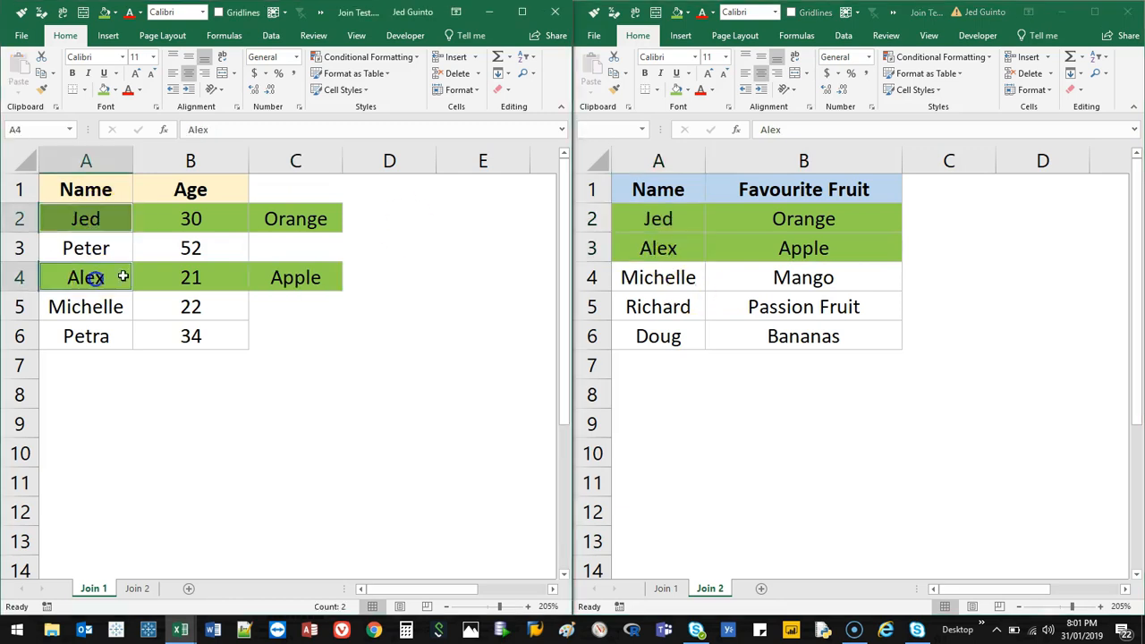
pyautogui.write('n')
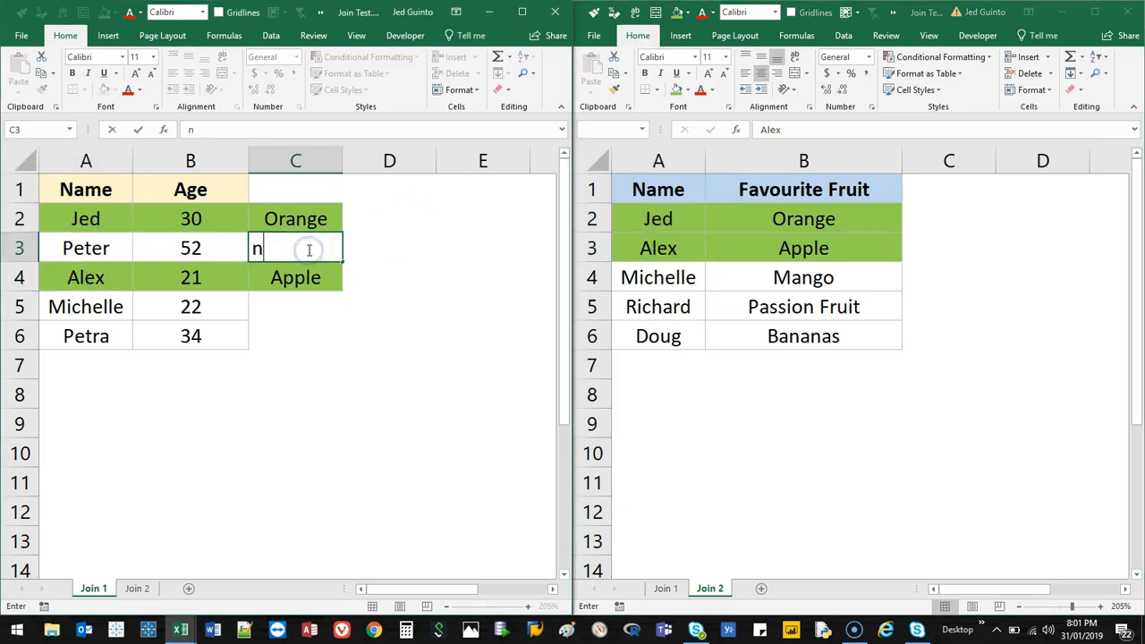
pyautogui.write('/a')
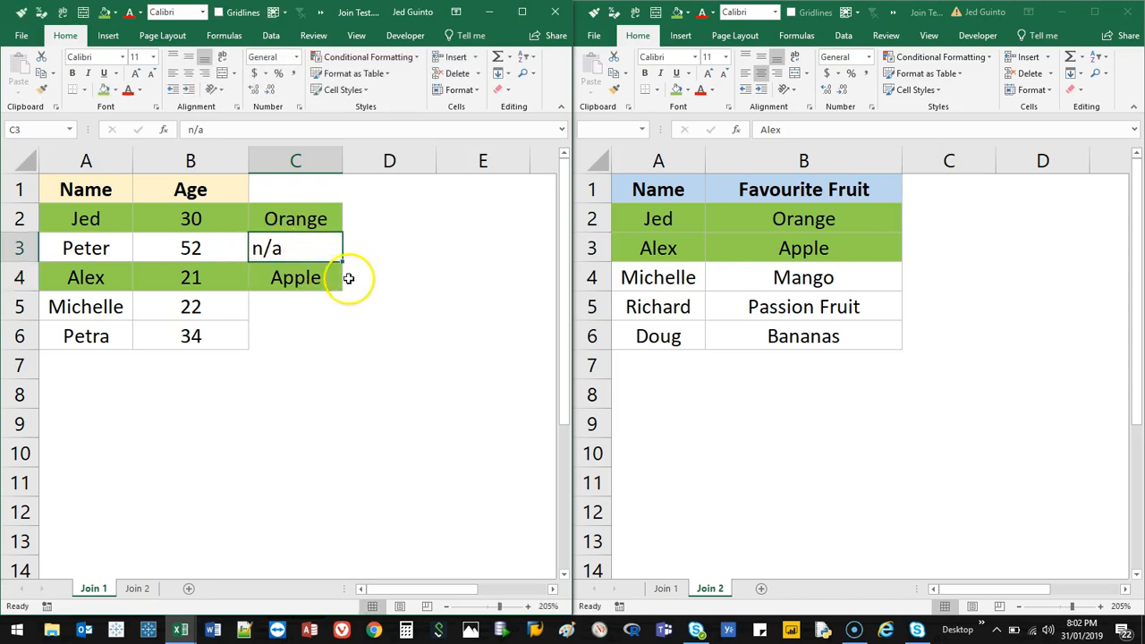
pyautogui.press('Delete')
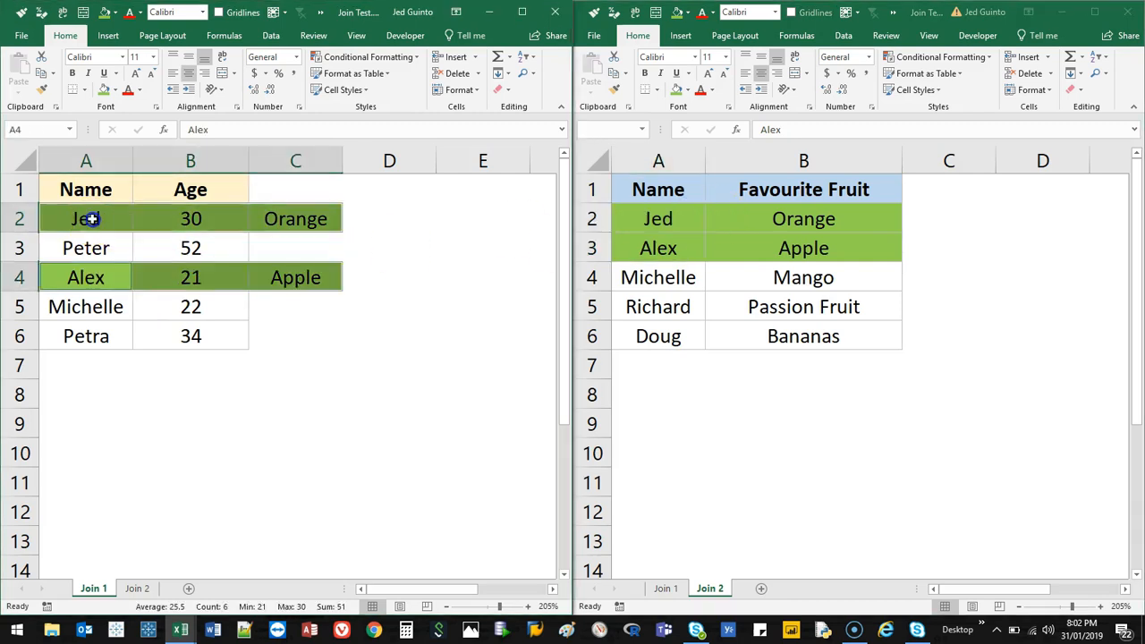
# Step: Clear Peter's n/a from Join 1 and highlight the unmatched fruits B4:B6 on Join 2
pyautogui.click(295, 248)
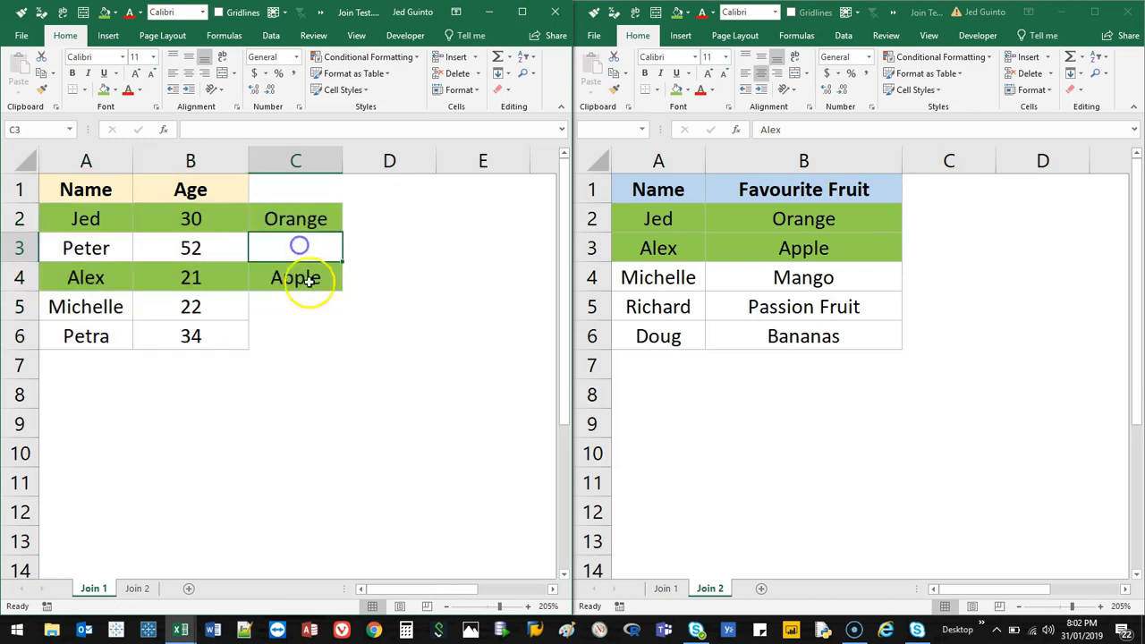
pyautogui.click(295, 336)
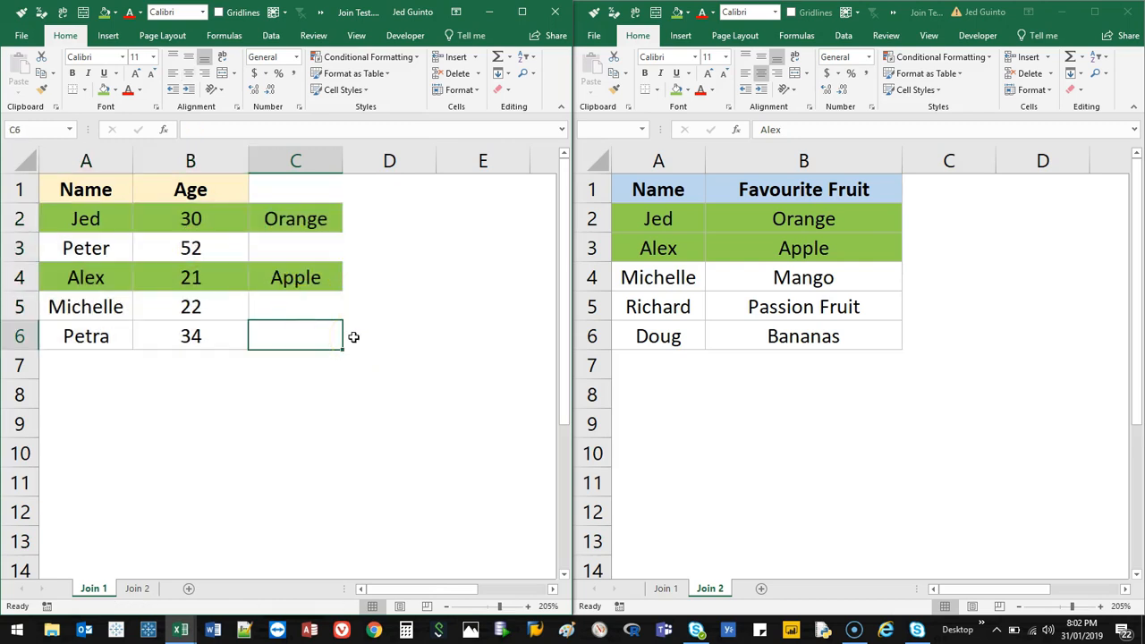
pyautogui.moveTo(1053, 204)
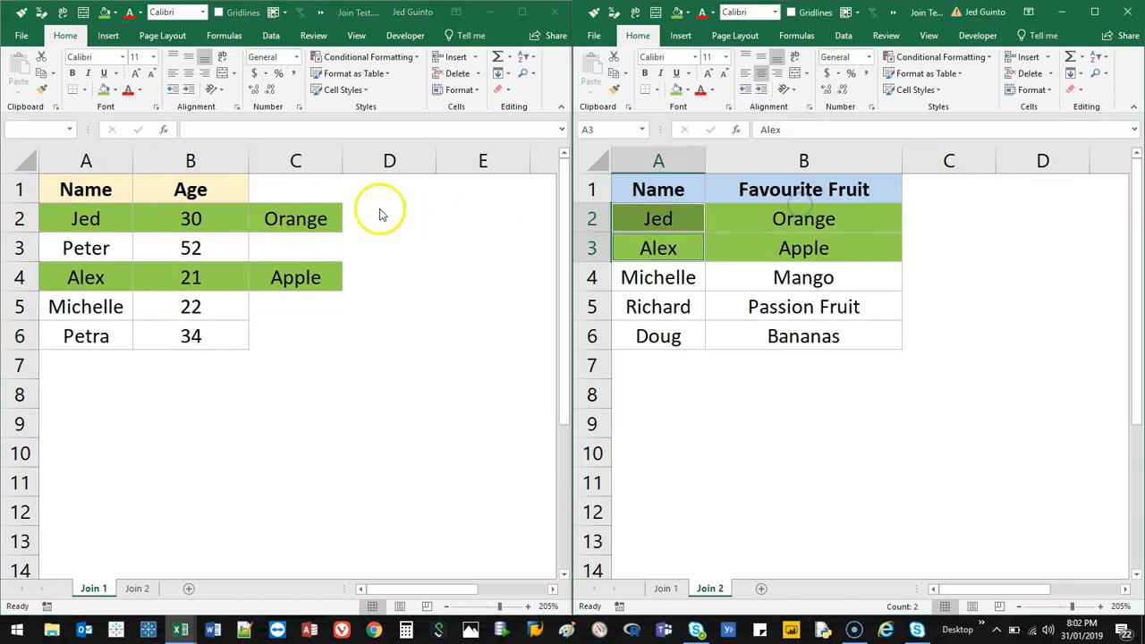
pyautogui.moveTo(659, 218); pyautogui.dragTo(658, 336)
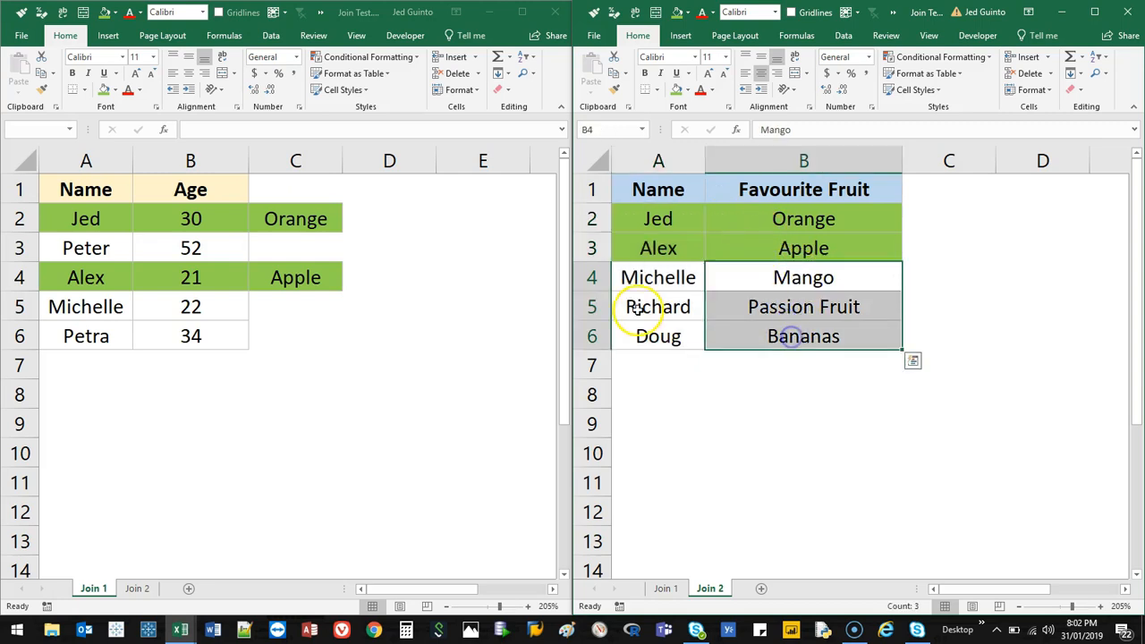
pyautogui.moveTo(398, 286)
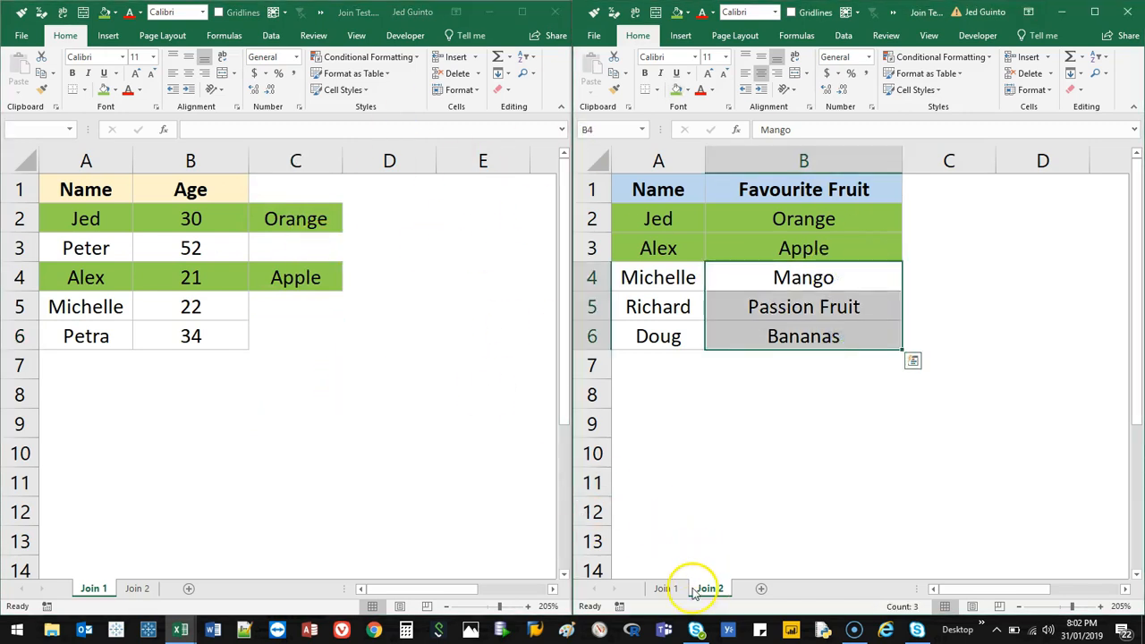
pyautogui.click(706, 589)
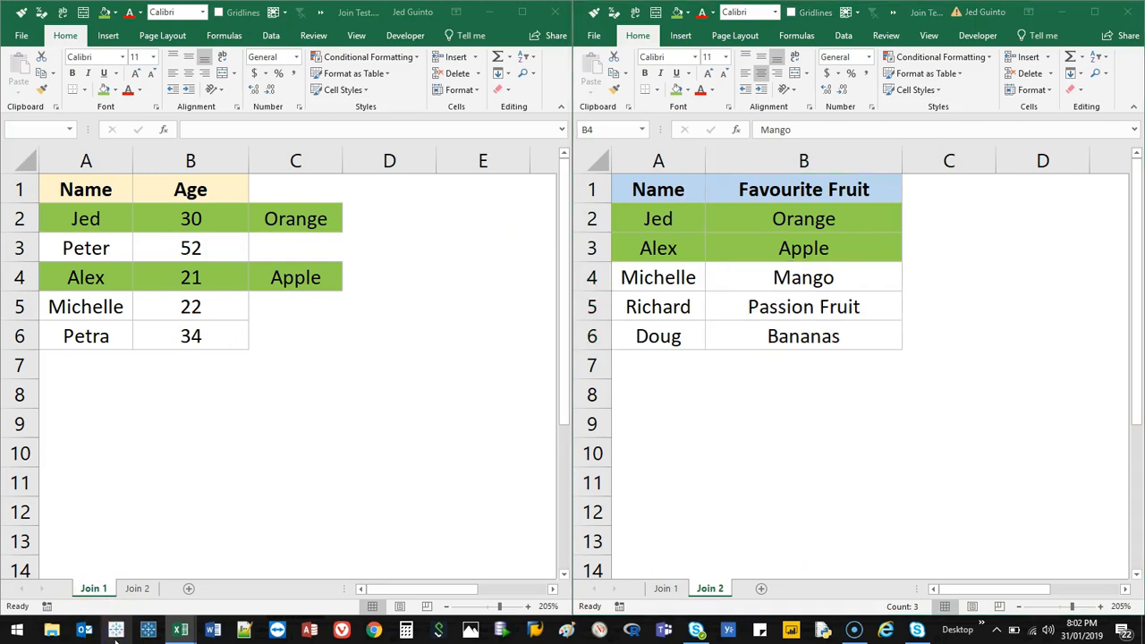
# Step: Connect Tableau to the Join Test Excel workbook and add Join 2 alongside Join 1
pyautogui.click(114, 627)
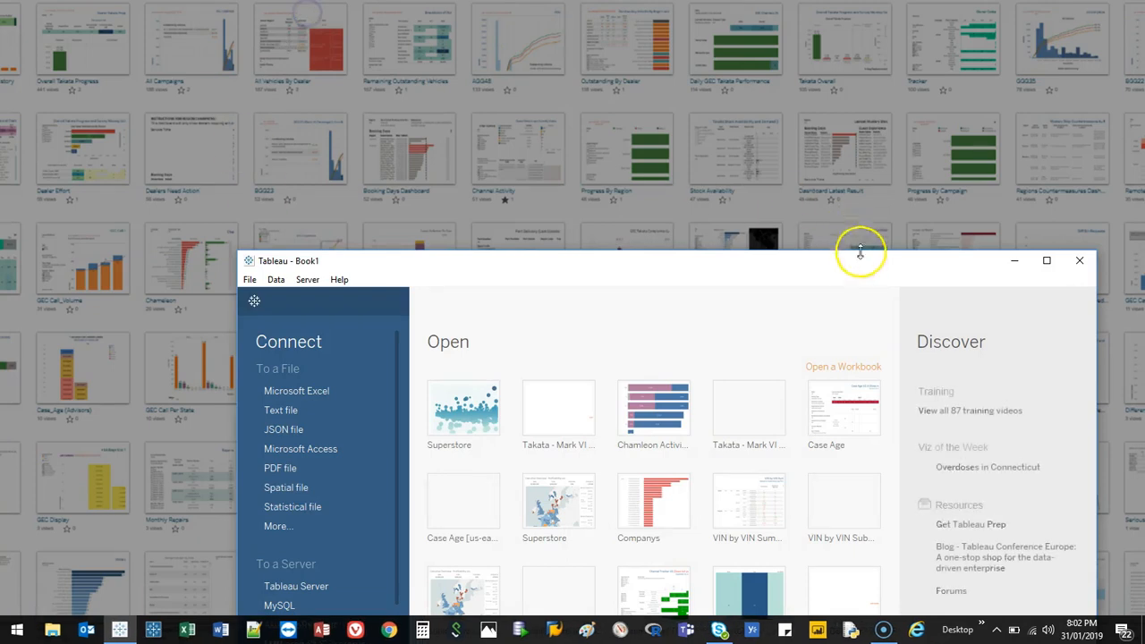
pyautogui.click(1046, 260)
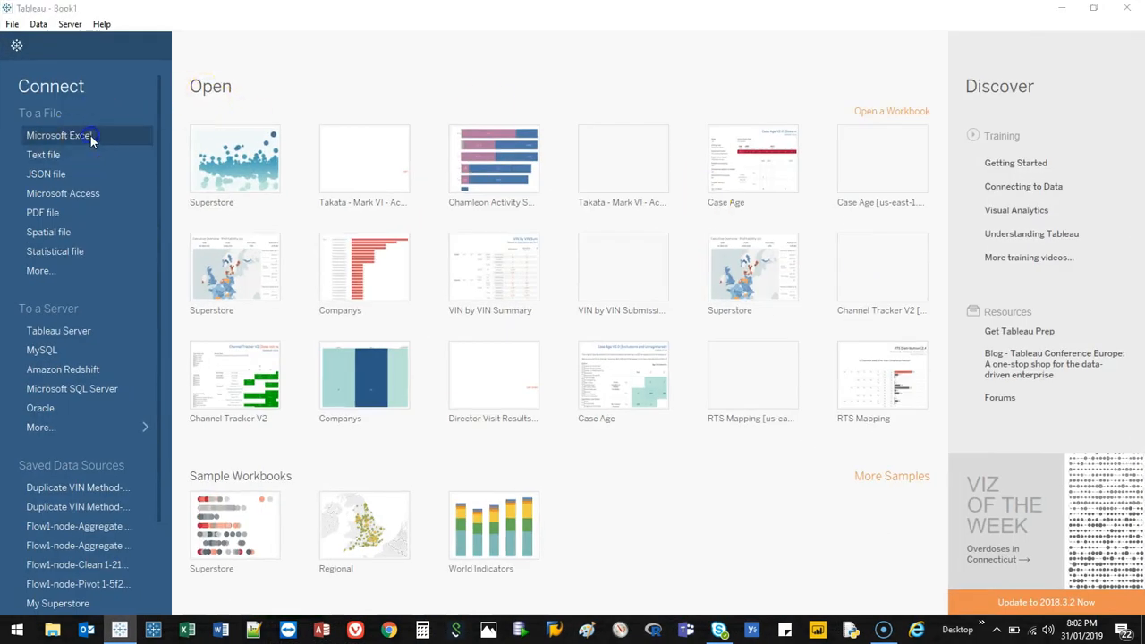
pyautogui.click(60, 135)
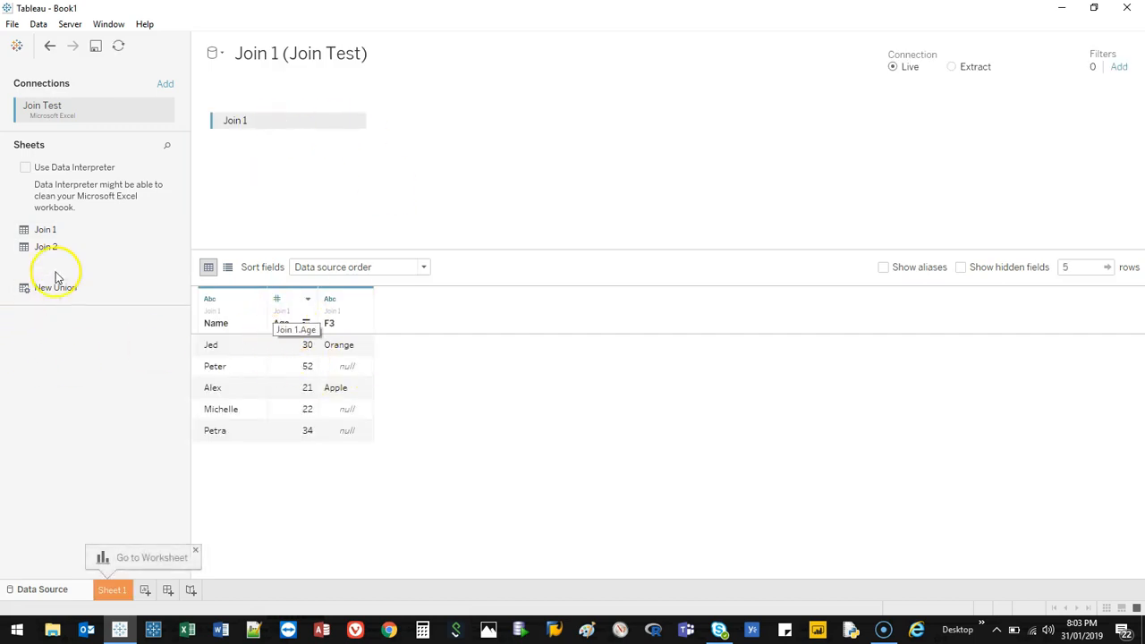
pyautogui.moveTo(46, 247); pyautogui.dragTo(421, 161)
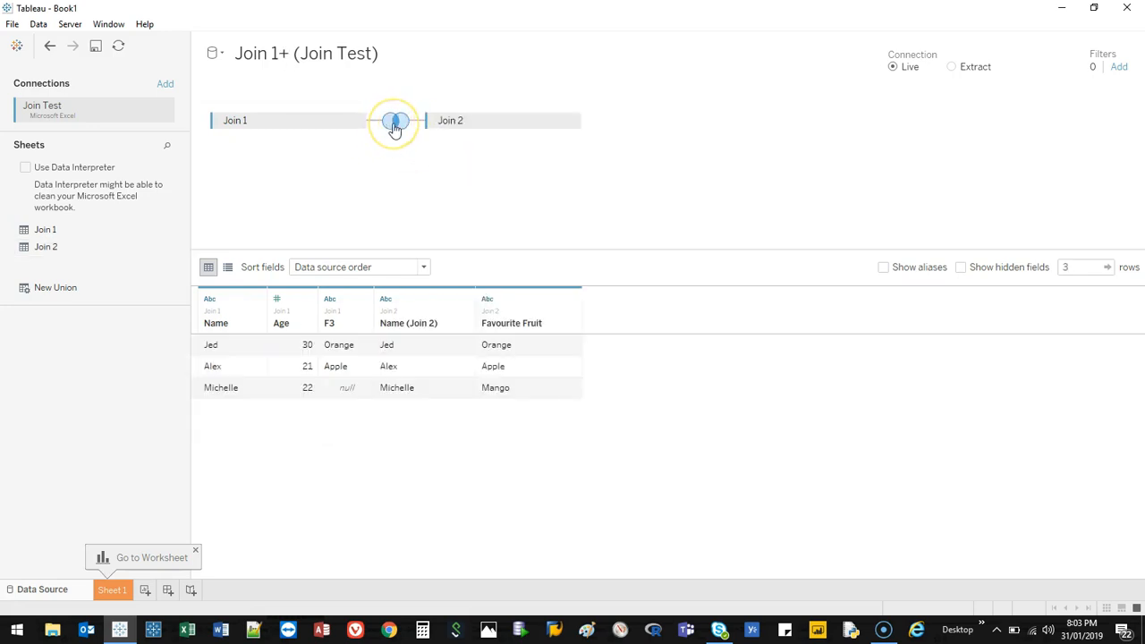
# Step: Show the Join dialog for the inner join matching Name to Name (Join 2)
pyautogui.click(393, 121)
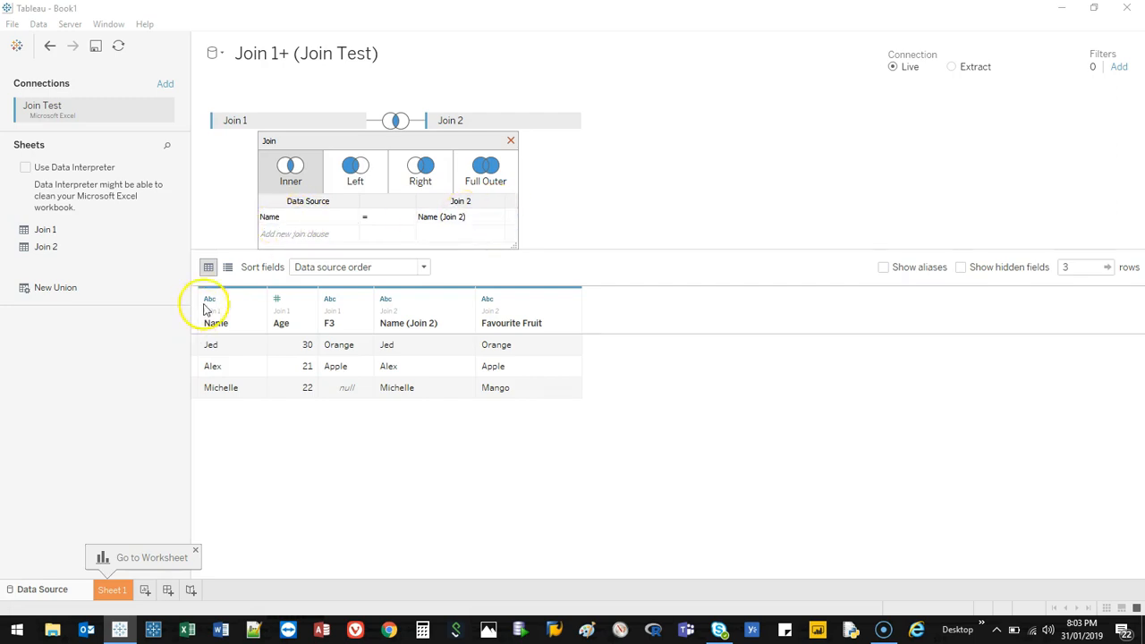
# Step: List the Join 1 fields Age, F3 and Name available for the Name join clause
pyautogui.click(456, 217)
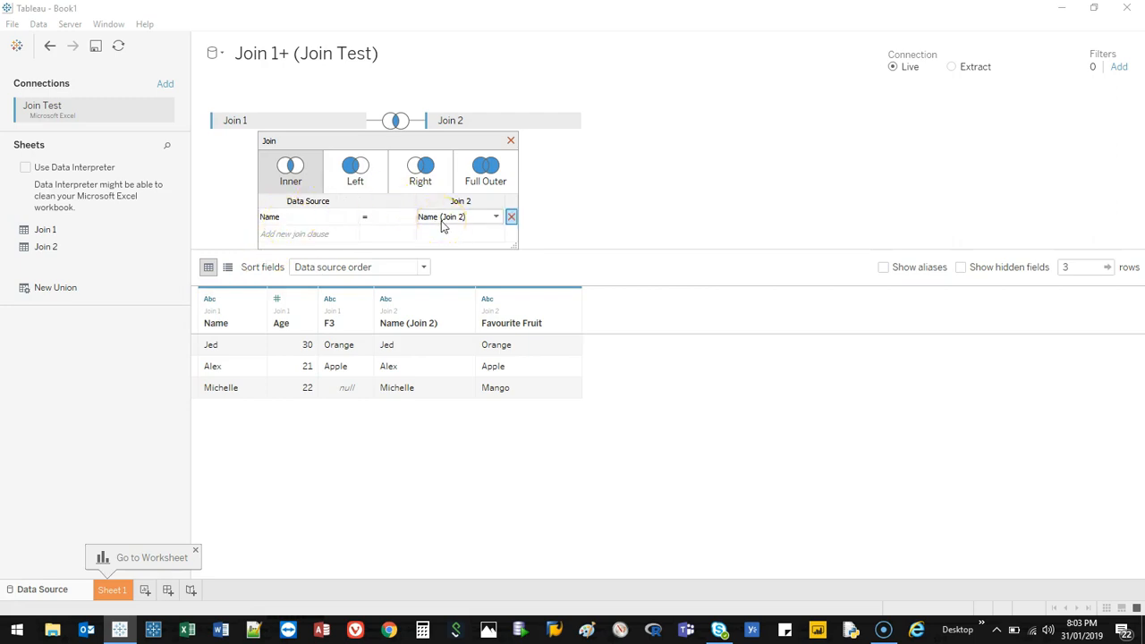
pyautogui.click(457, 217)
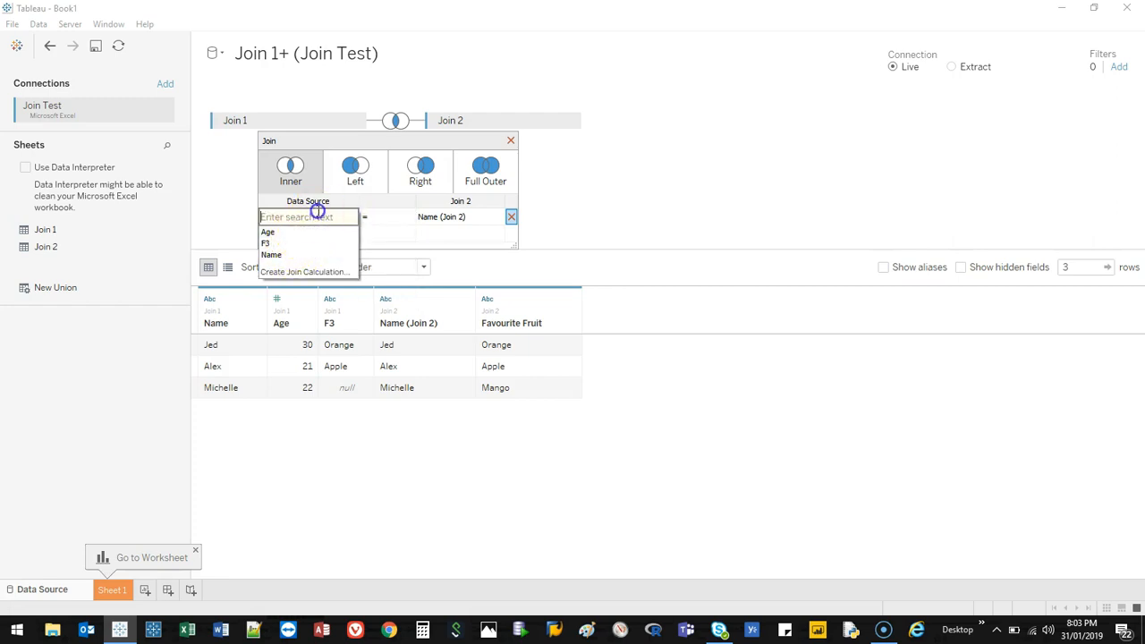
pyautogui.moveTo(206, 128)
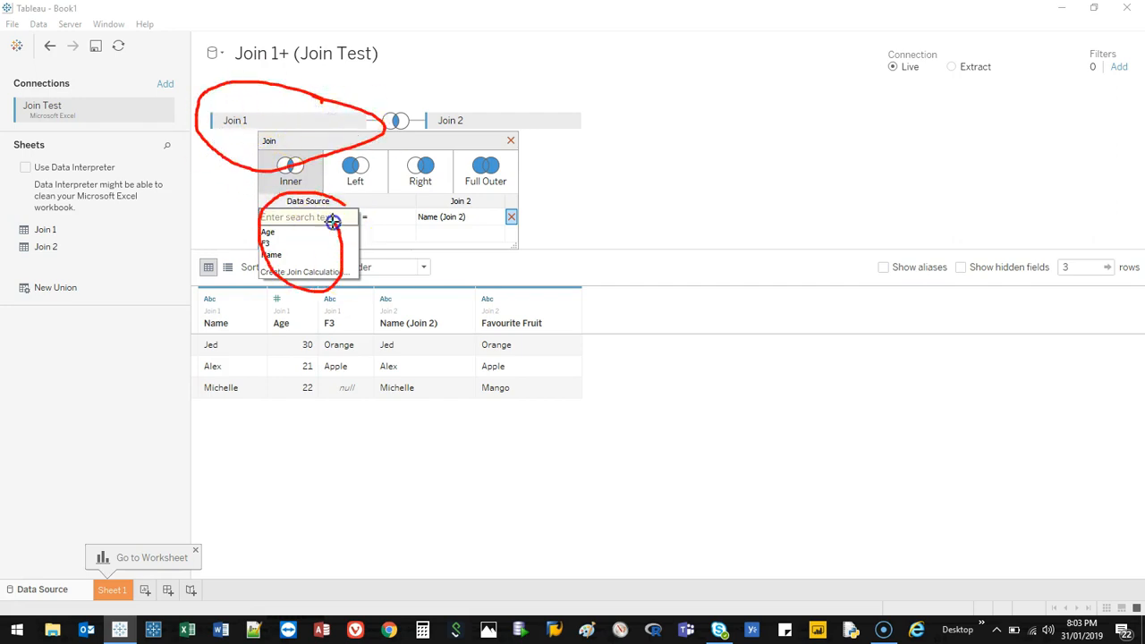
pyautogui.click(271, 255)
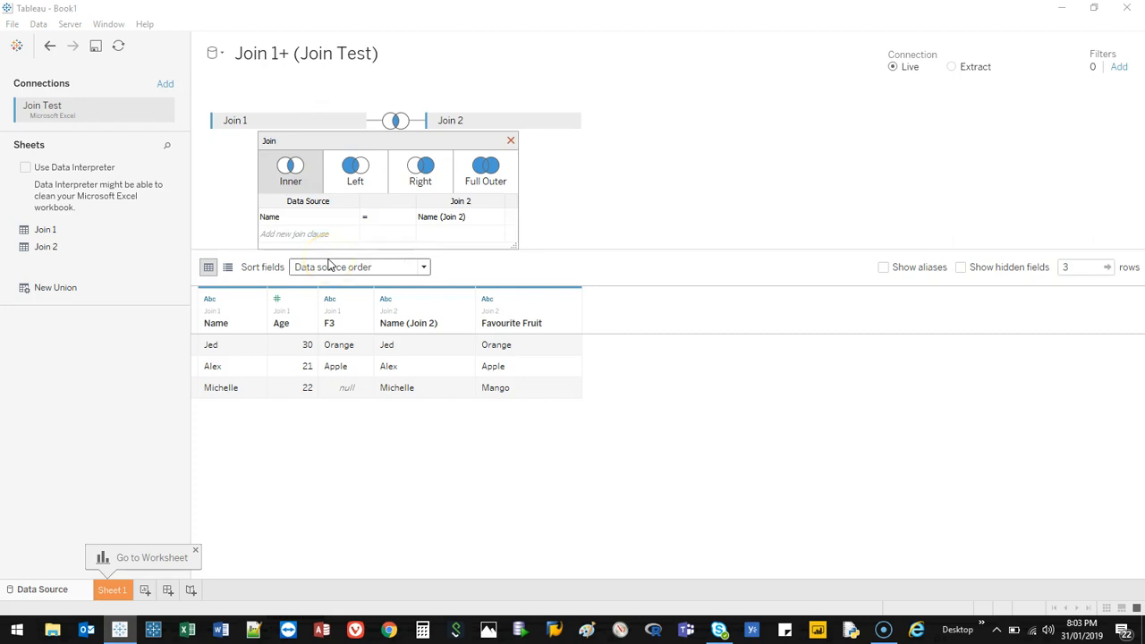
pyautogui.click(269, 216)
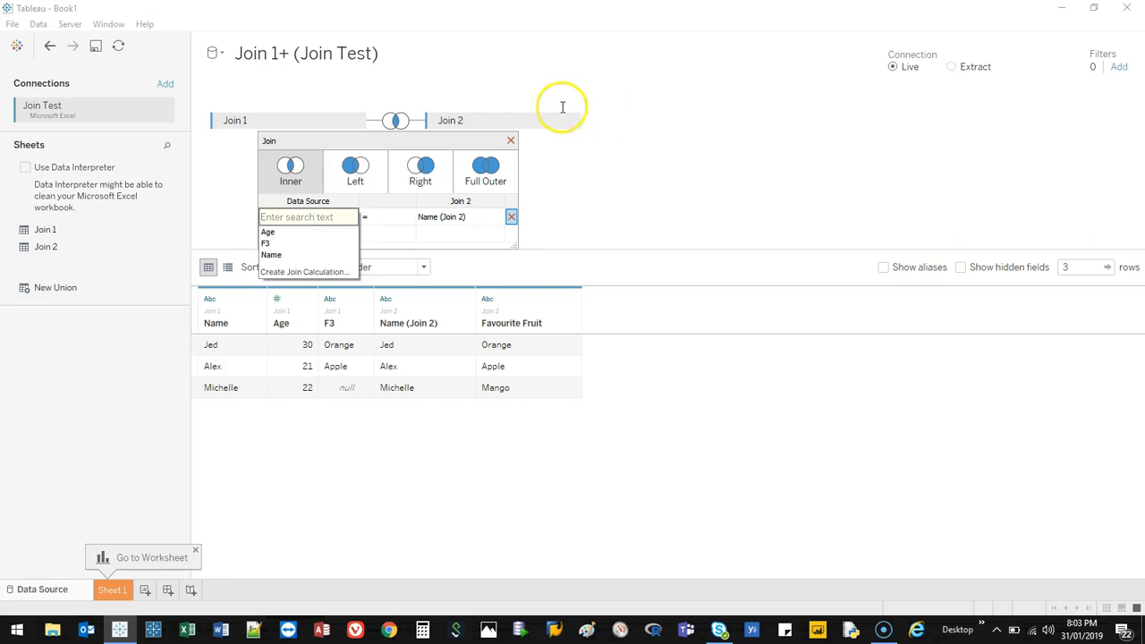
# Step: Preview a left join, then return to inner so only Jed, Alex and Michelle remain
pyautogui.click(419, 170)
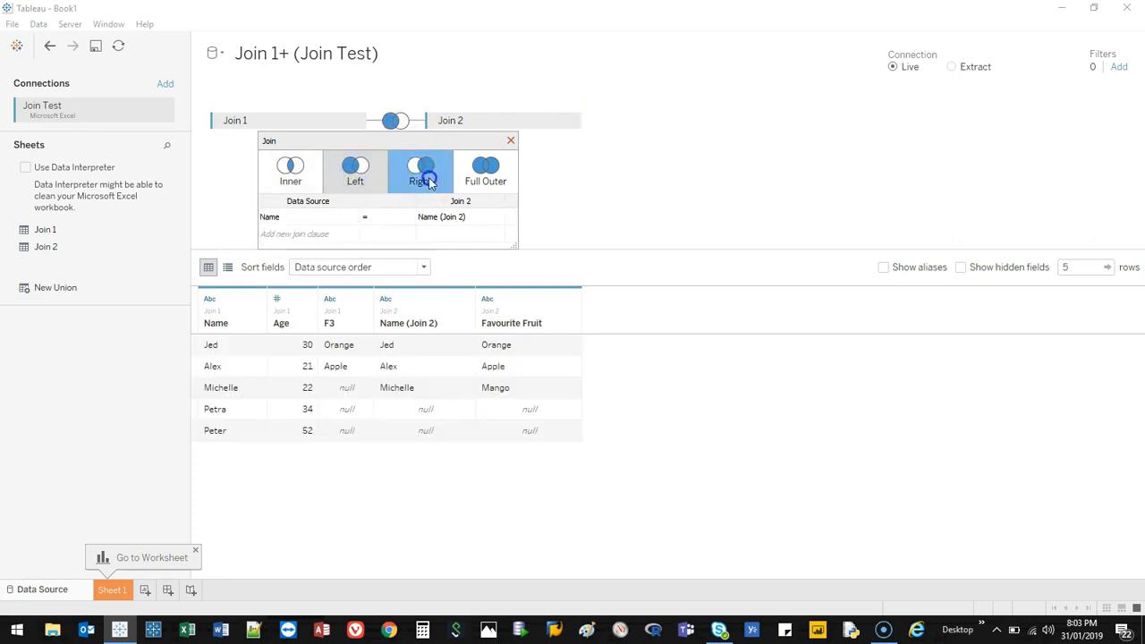
pyautogui.click(289, 170)
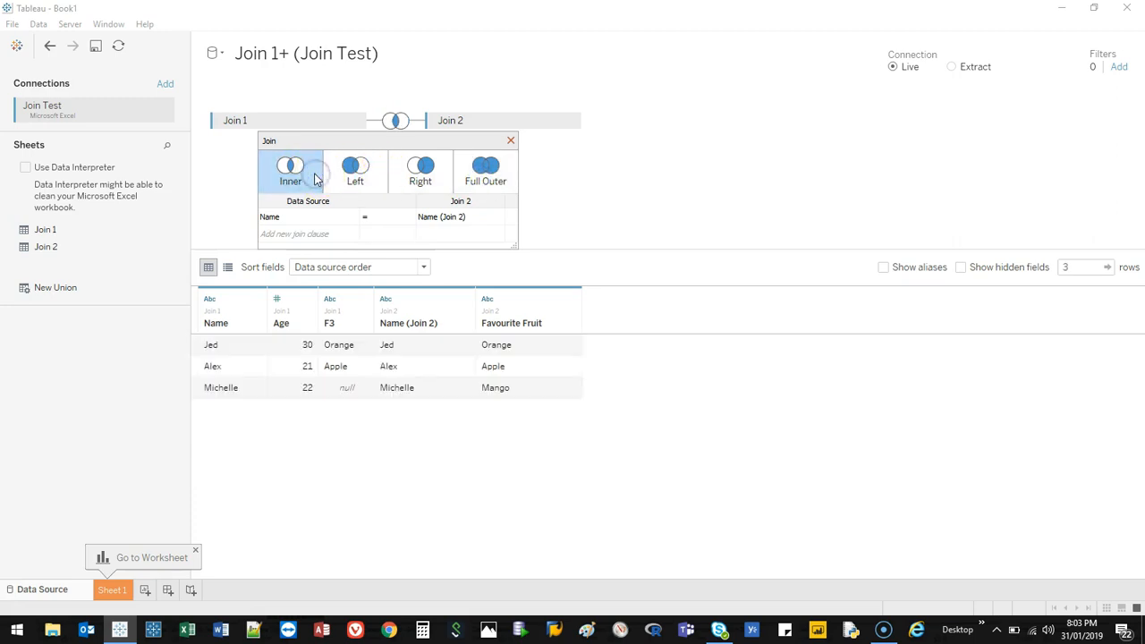
pyautogui.moveTo(317, 176)
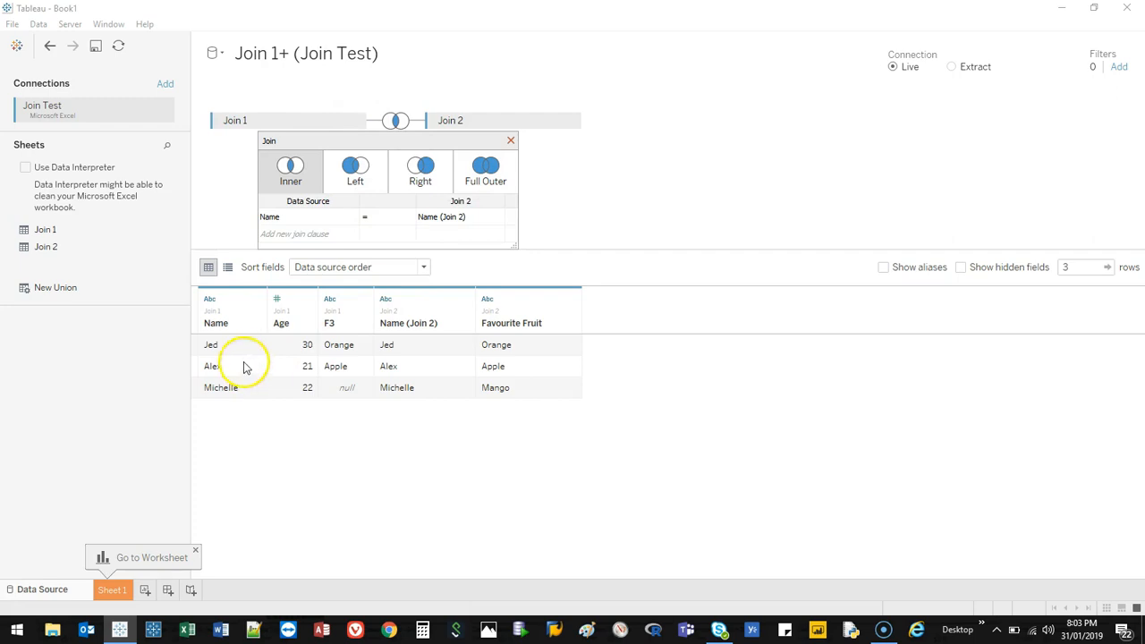
pyautogui.moveTo(440, 388)
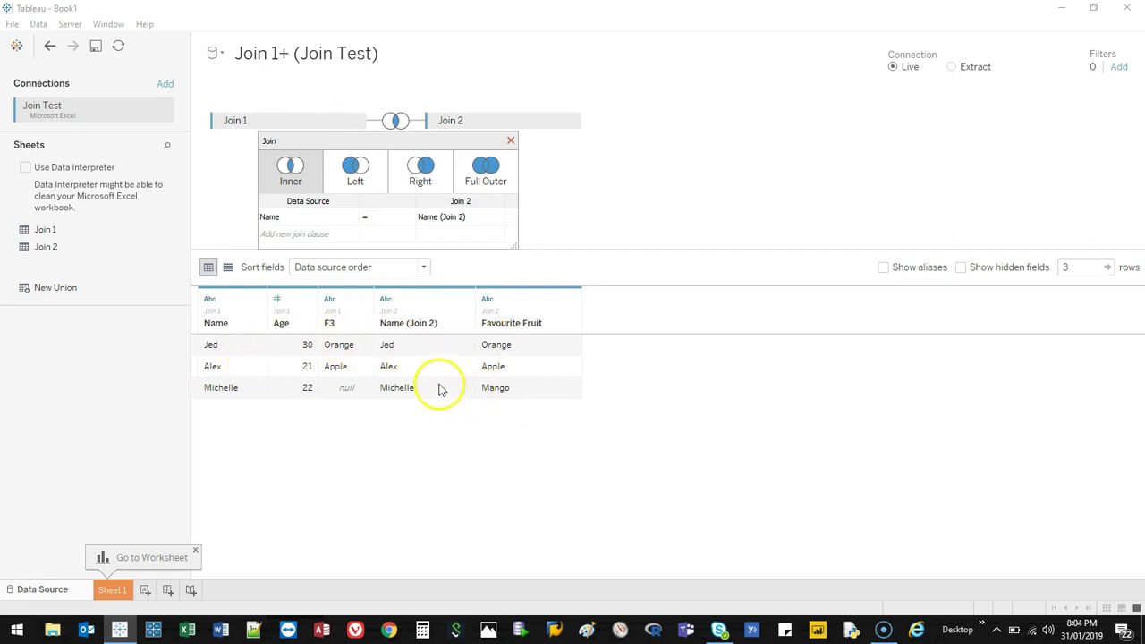
pyautogui.moveTo(252, 347)
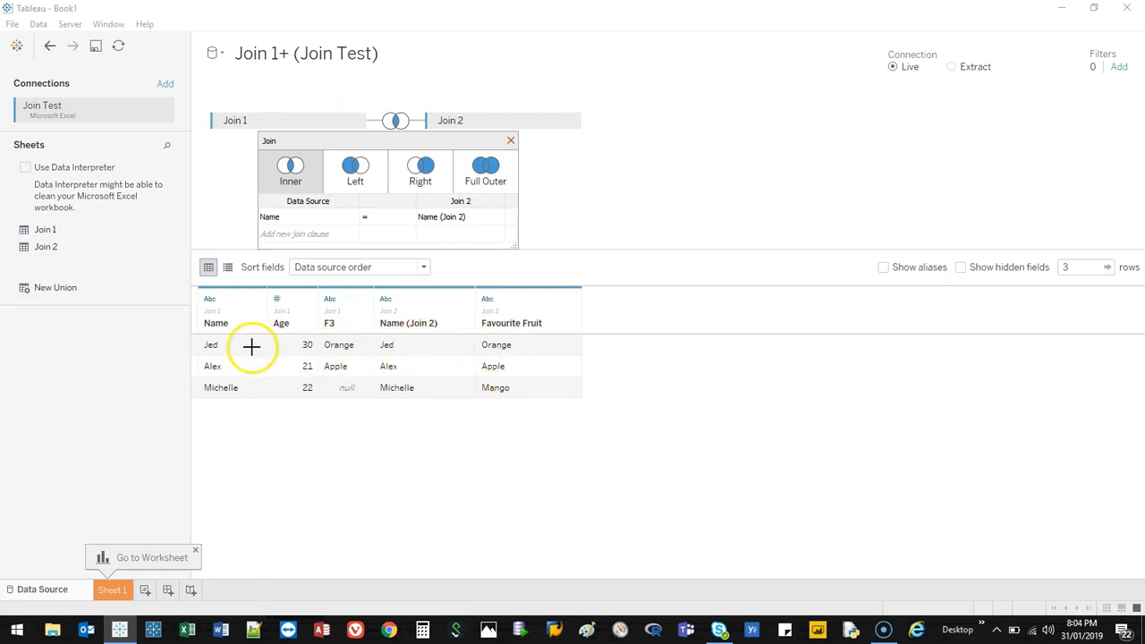
pyautogui.moveTo(242, 347); pyautogui.dragTo(380, 365)
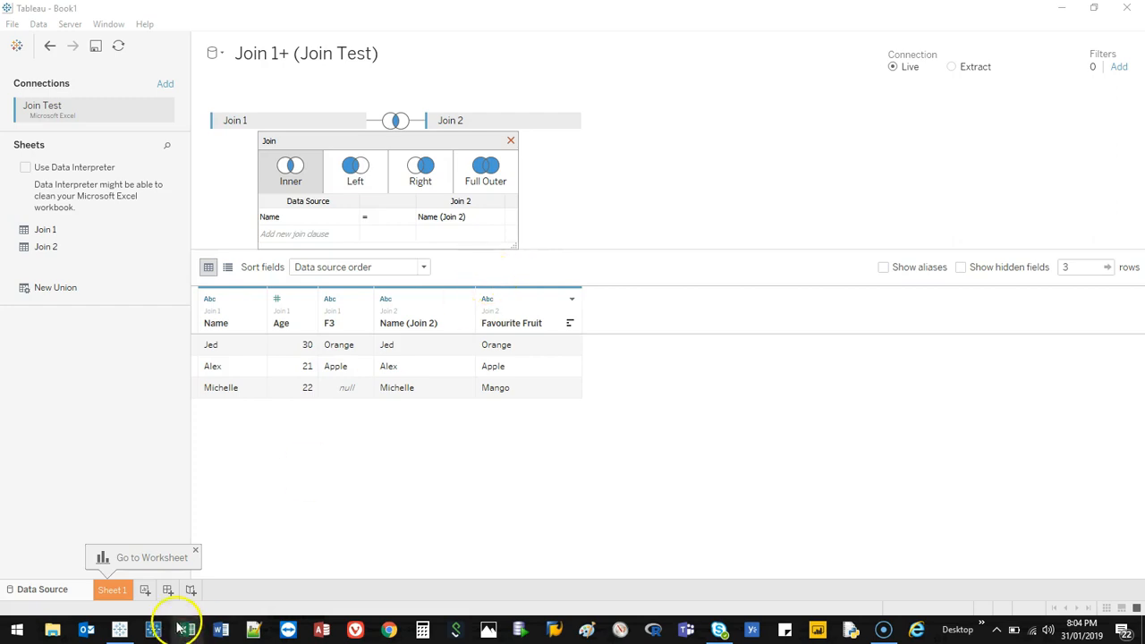
# Step: Make it a left join showing Petra and Peter with nulls, then bring Excel forward
pyautogui.click(186, 626)
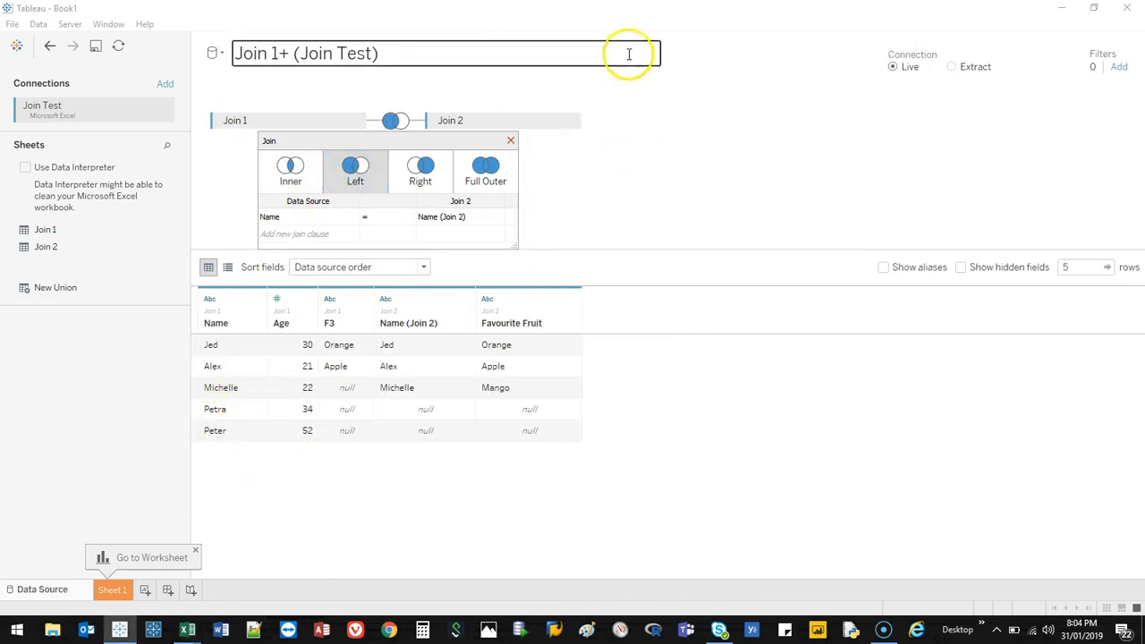
pyautogui.press('alt+tab')
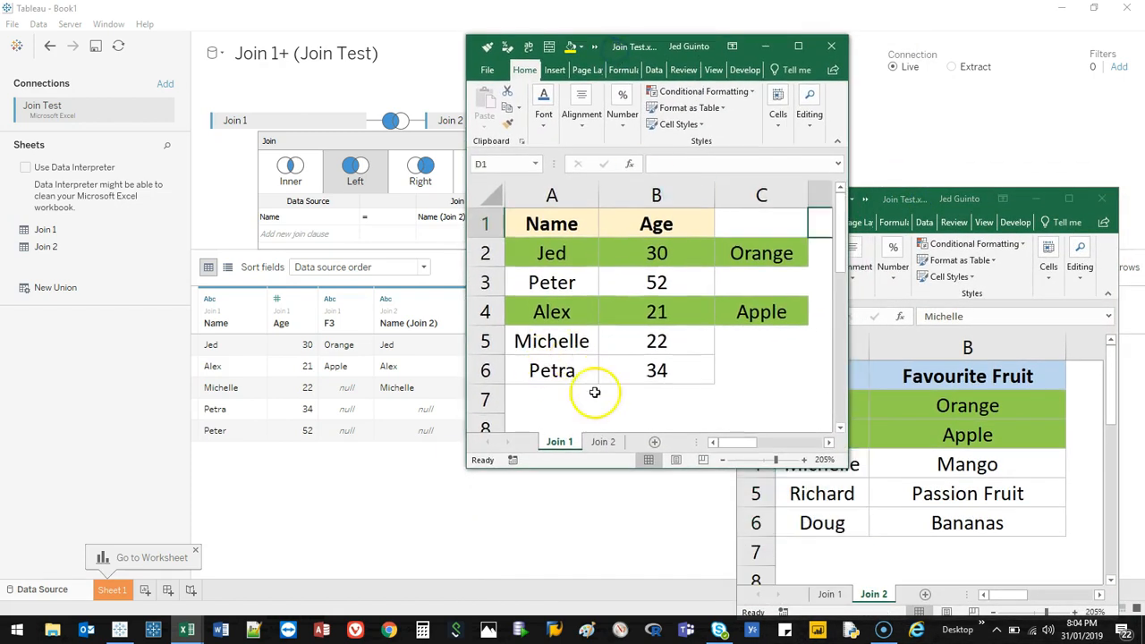
# Step: Highlight Peter, Michelle and Petra on Join 1, then switch Tableau to a right join
pyautogui.click(551, 282)
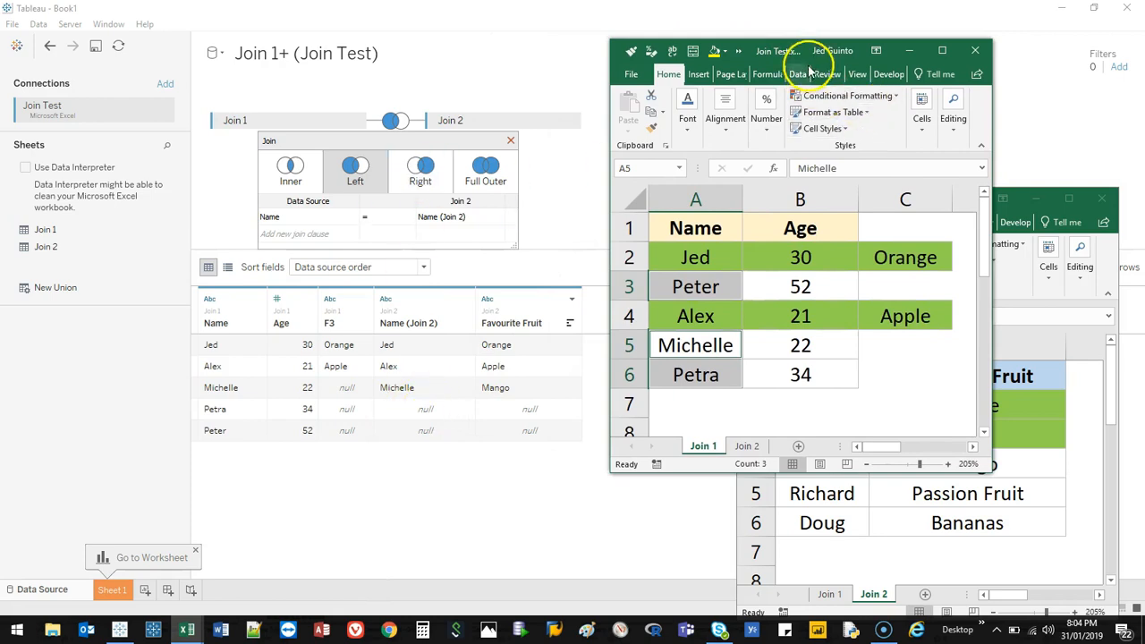
pyautogui.click(420, 170)
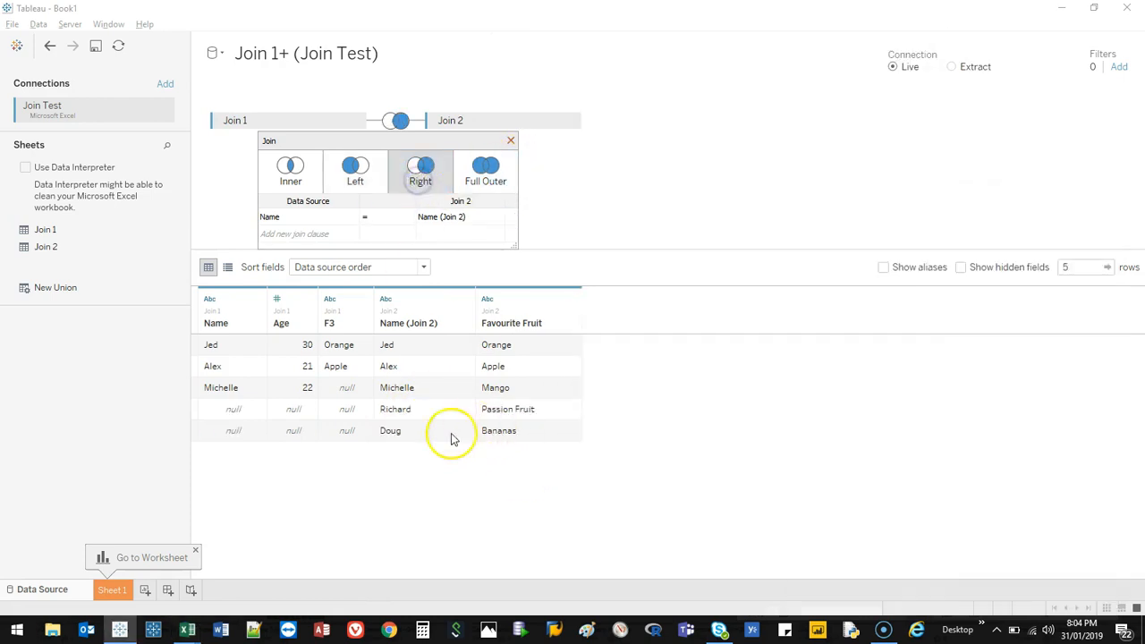
# Step: Switch to a full outer join previewing all seven people, Richard, Doug, Petra and Peter with nulls
pyautogui.click(412, 409)
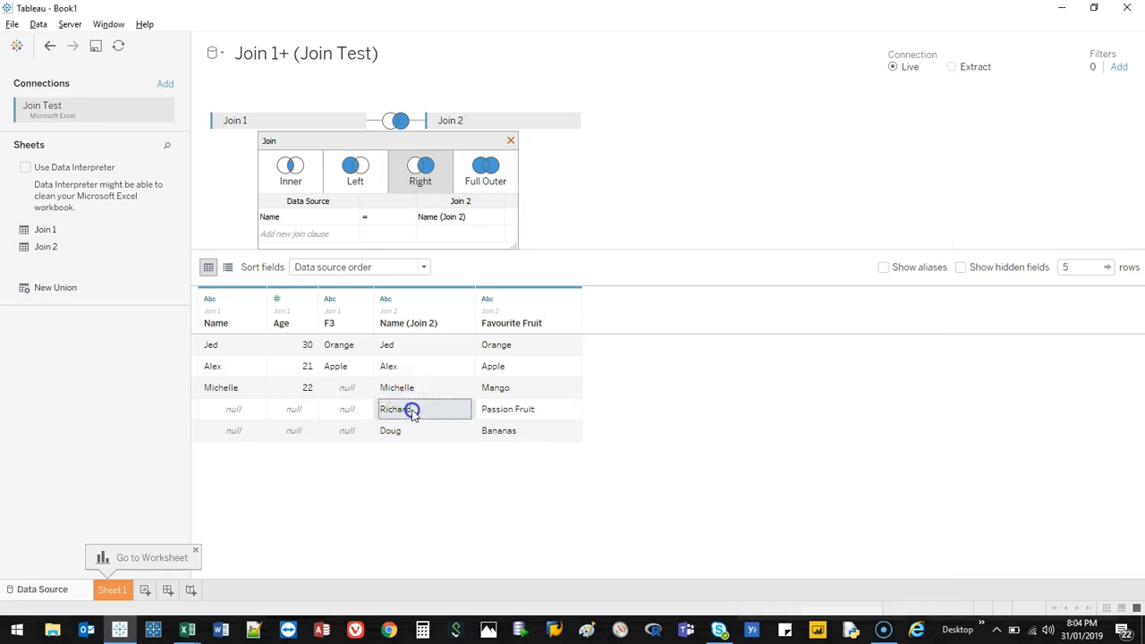
pyautogui.click(485, 166)
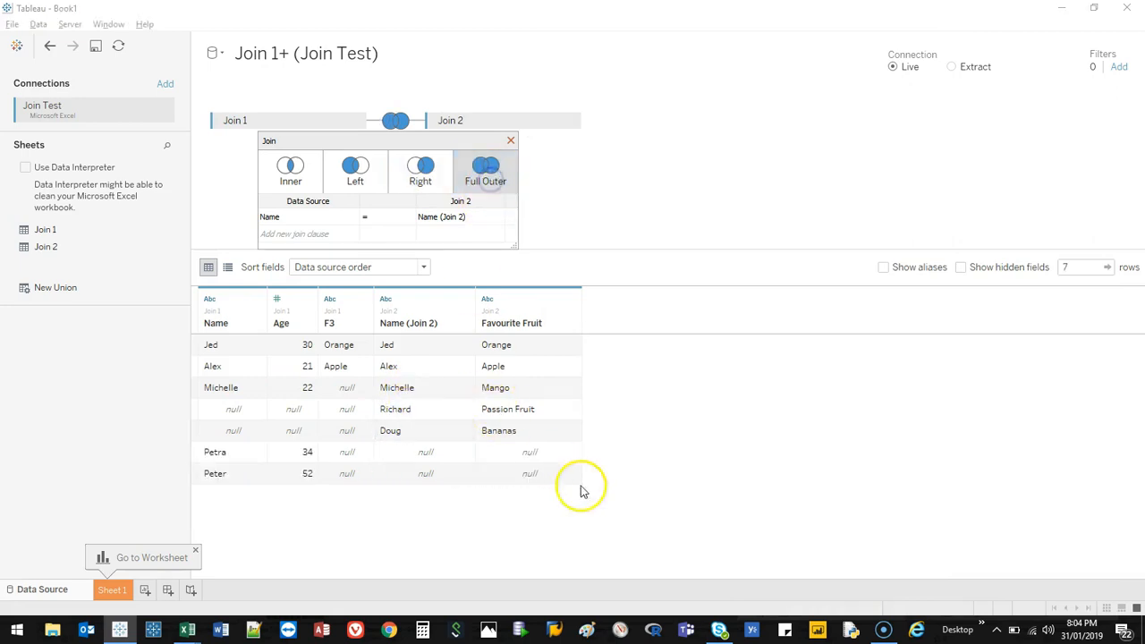
pyautogui.click(529, 473)
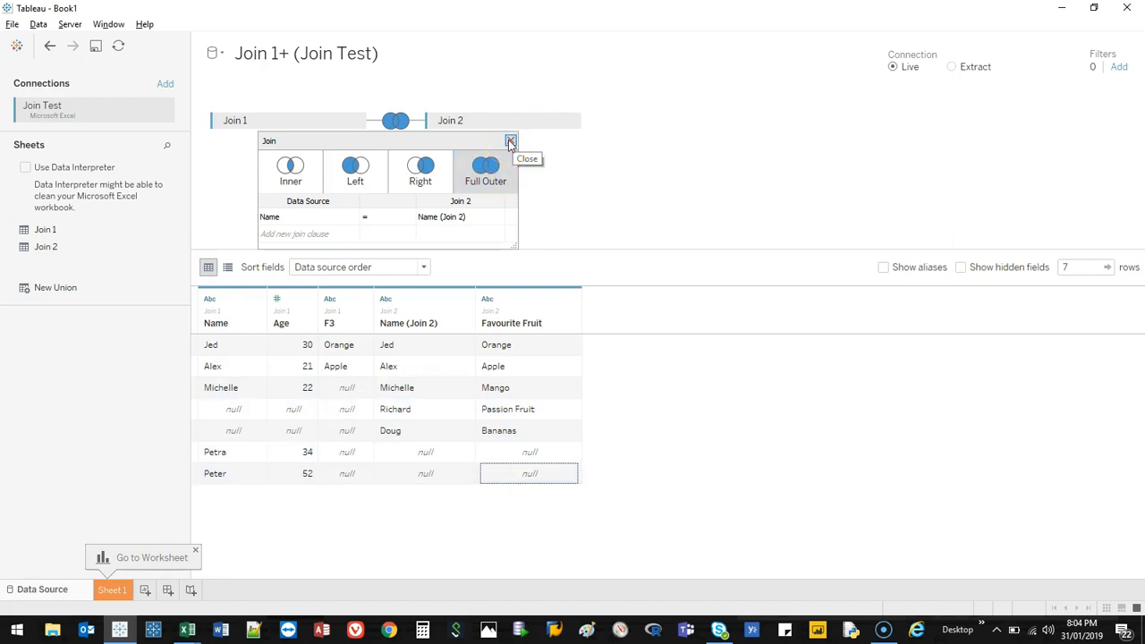
pyautogui.moveTo(510, 140)
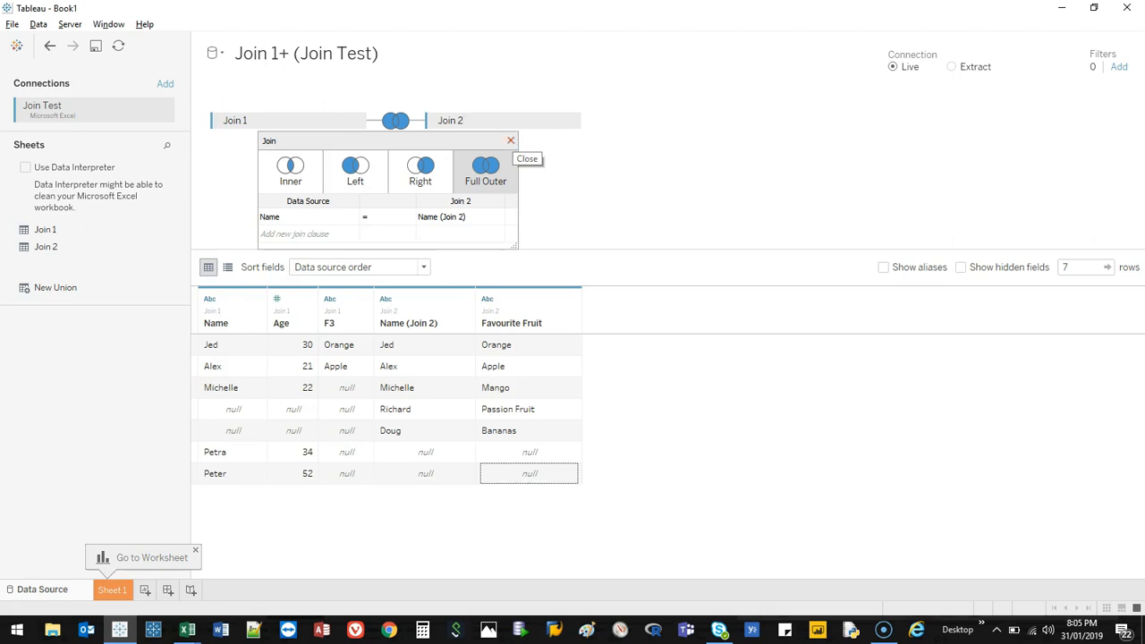